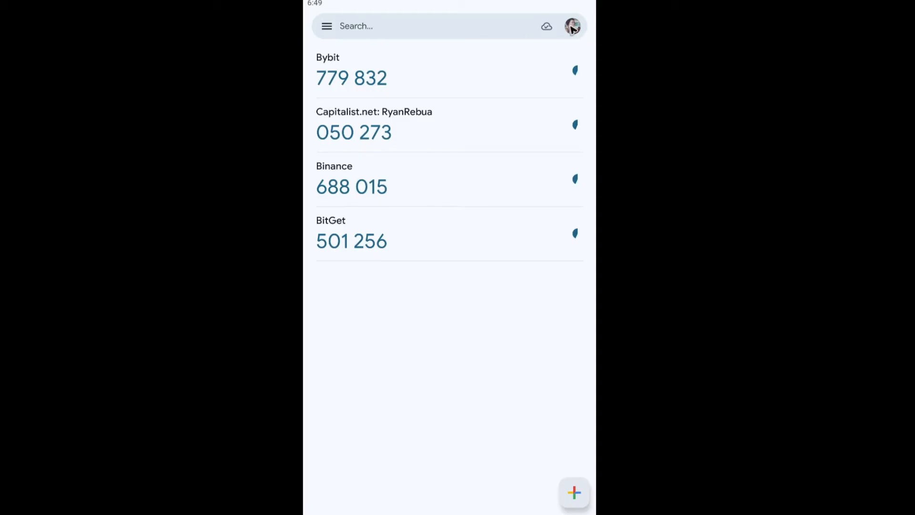
Bring up the Authenticator account chooser from the profile avatar.
{"action": "left_click", "coordinate": [573, 26]}
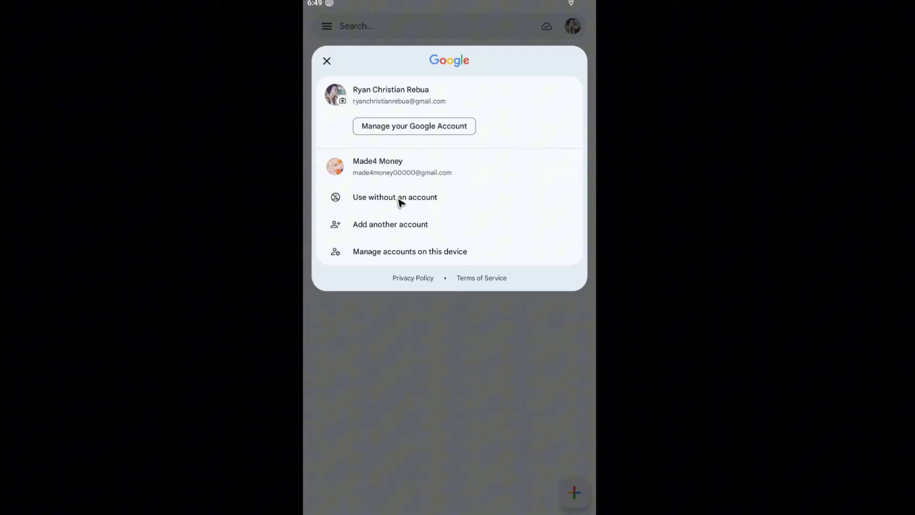
{"action": "mouse_move", "coordinate": [414, 206]}
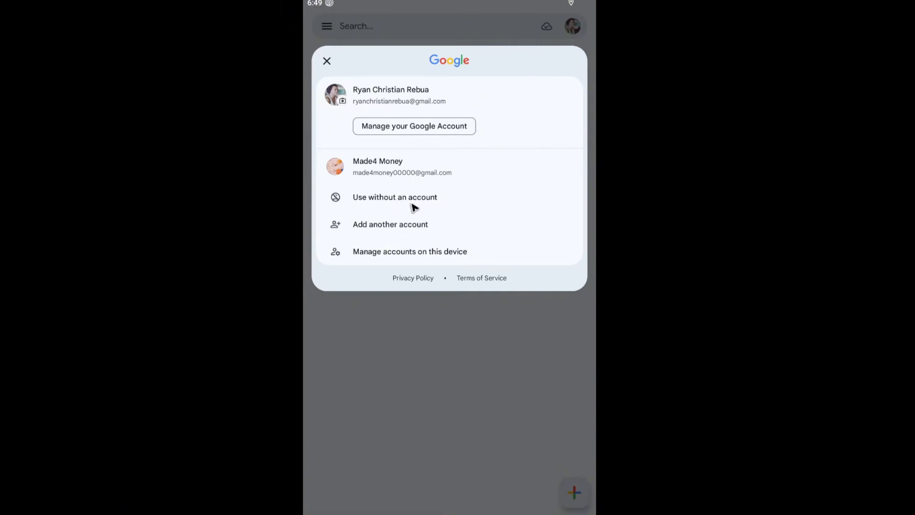
Switch Authenticator to 'Use without an account', keeping codes only on this device.
{"action": "left_click", "coordinate": [394, 196]}
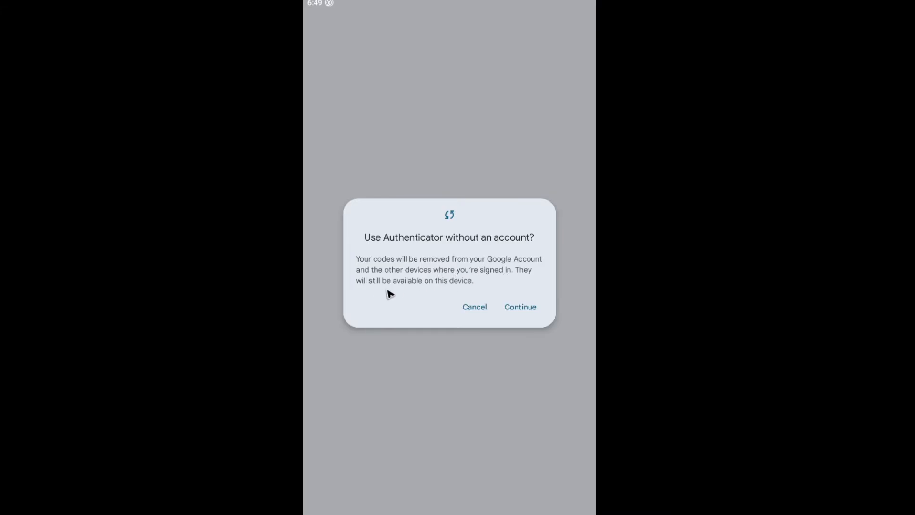
{"action": "mouse_move", "coordinate": [495, 290]}
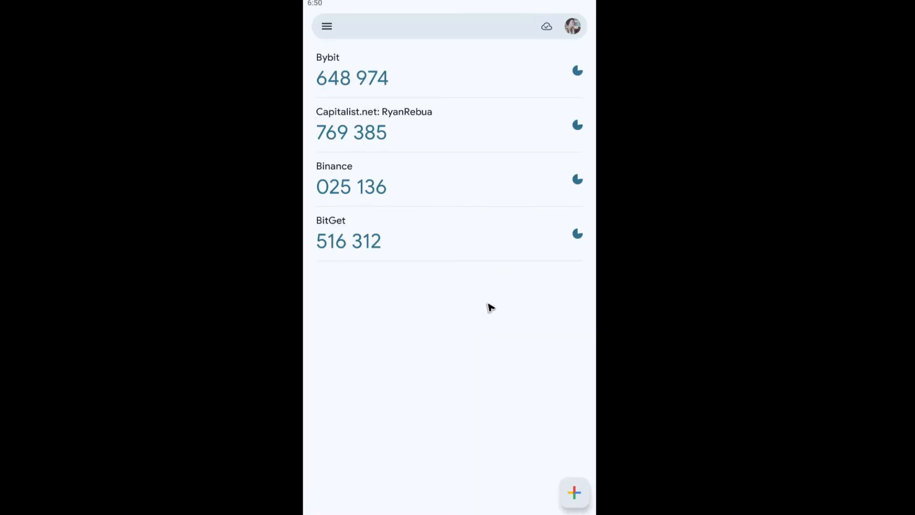
{"action": "mouse_move", "coordinate": [561, 242]}
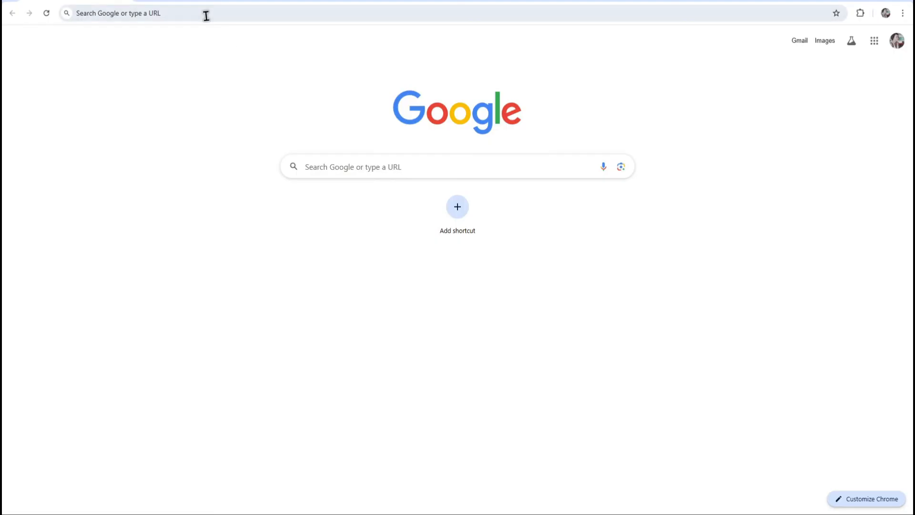
{"action": "mouse_move", "coordinate": [156, 13]}
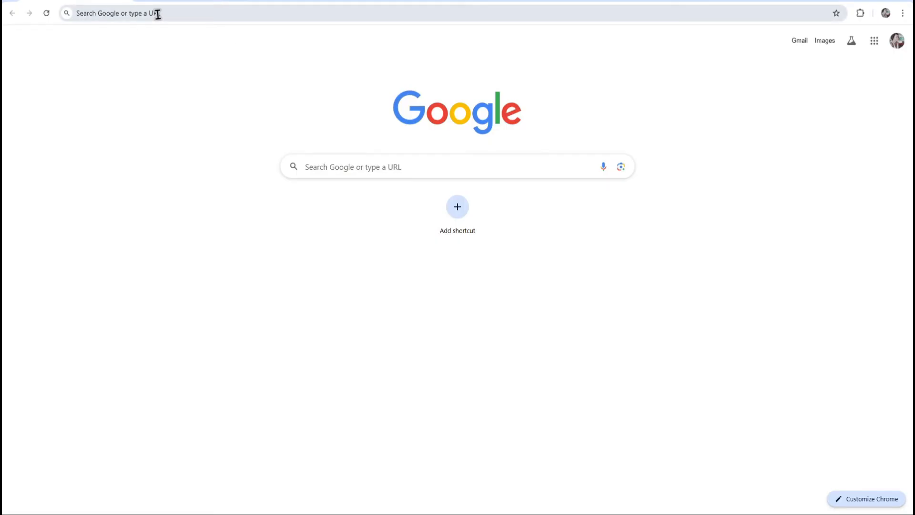
Navigate the new Chrome tab to the Google Account site (accounts.go...).
{"action": "type", "text": "accounts.google.com"}
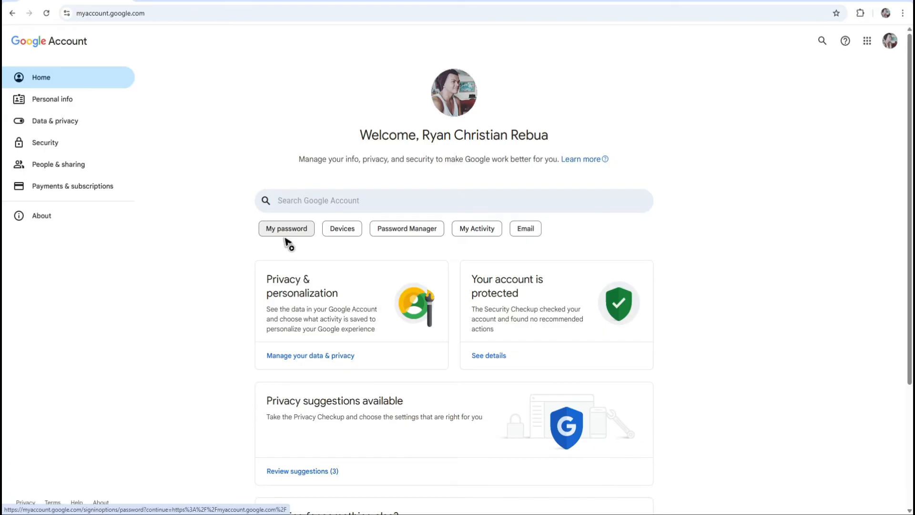
{"action": "mouse_move", "coordinate": [45, 142]}
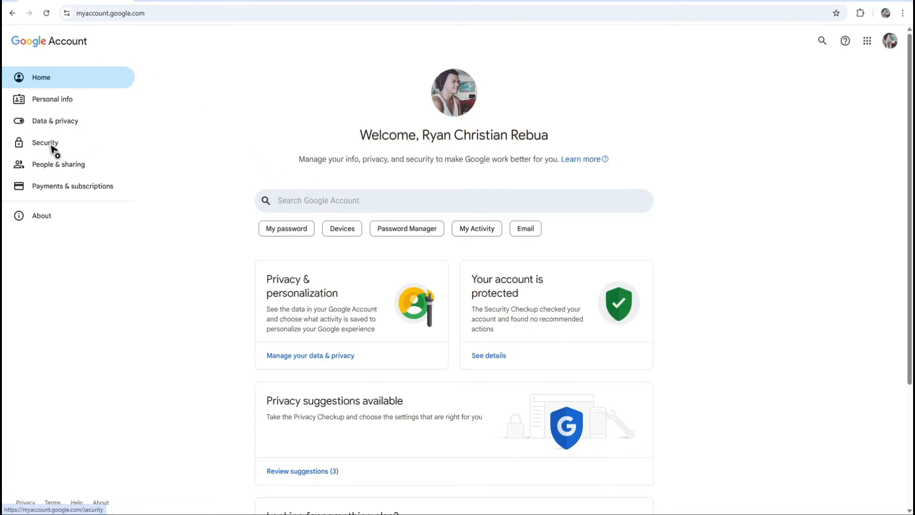
Go to the Security page of Google Account showing 2-Step Verification on.
{"action": "left_click", "coordinate": [45, 142]}
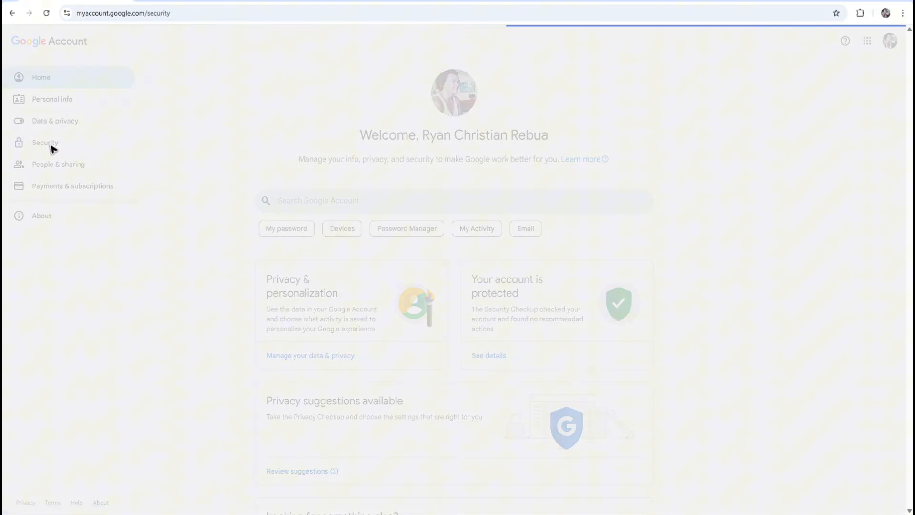
{"action": "left_click", "coordinate": [45, 142]}
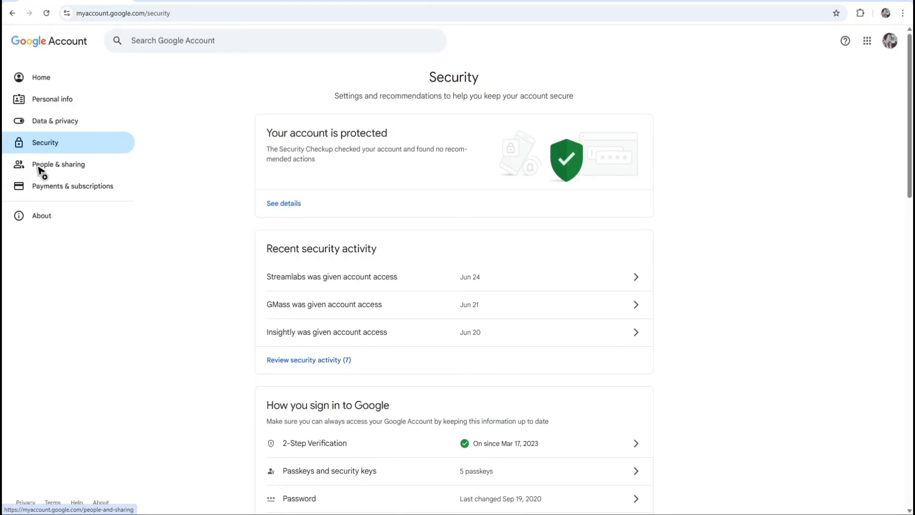
{"action": "mouse_move", "coordinate": [245, 194]}
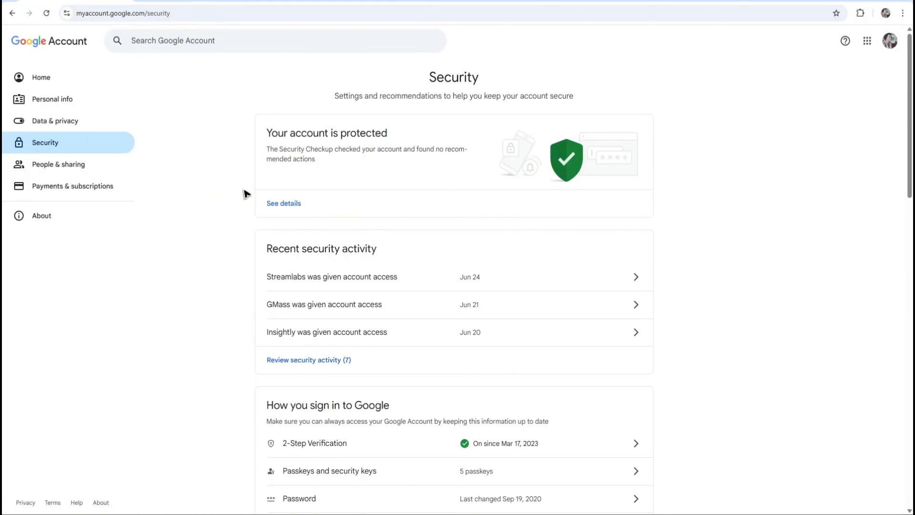
{"action": "mouse_move", "coordinate": [364, 449]}
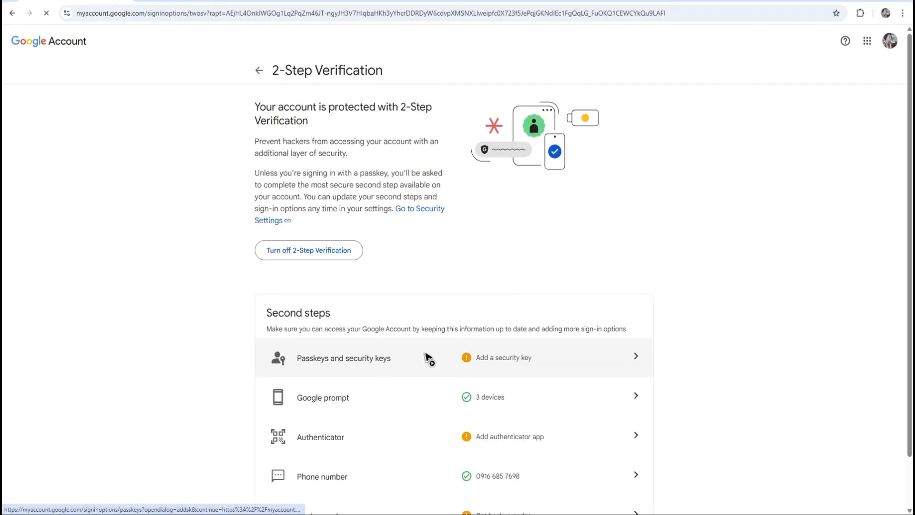
{"action": "mouse_move", "coordinate": [369, 385]}
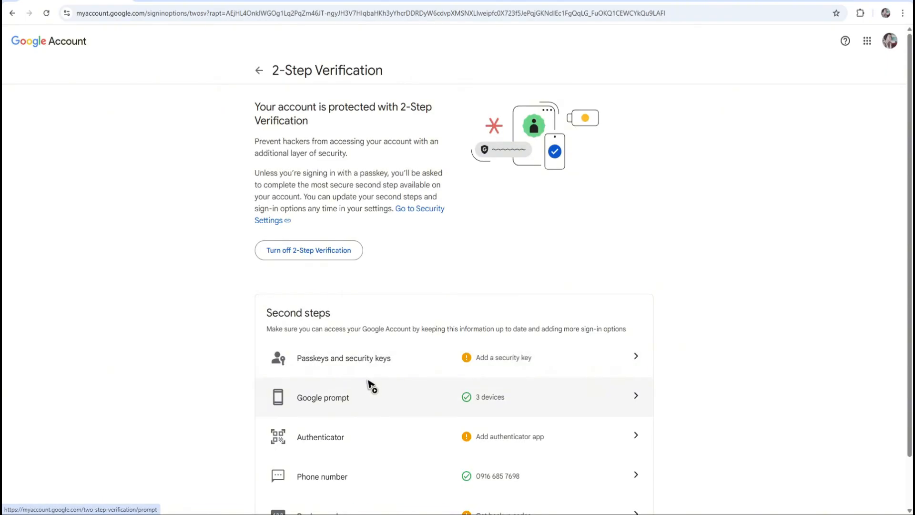
{"action": "mouse_move", "coordinate": [326, 438]}
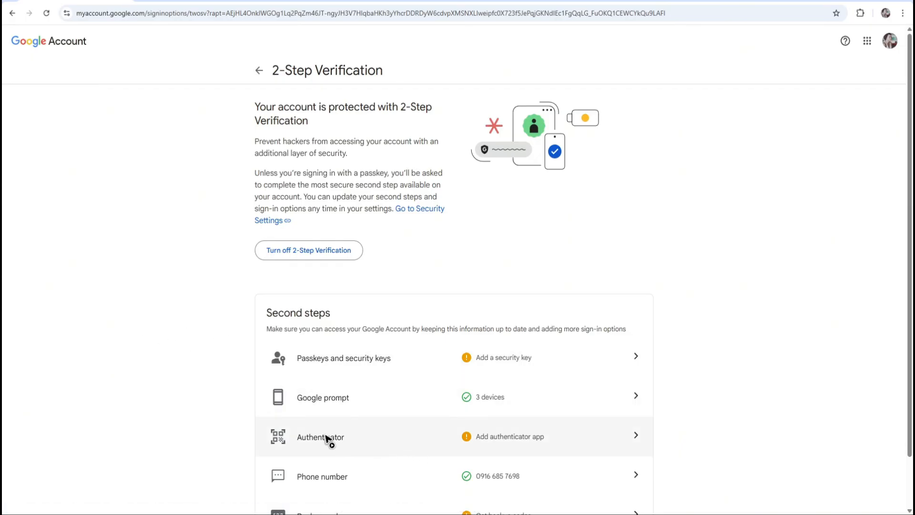
{"action": "mouse_move", "coordinate": [308, 250]}
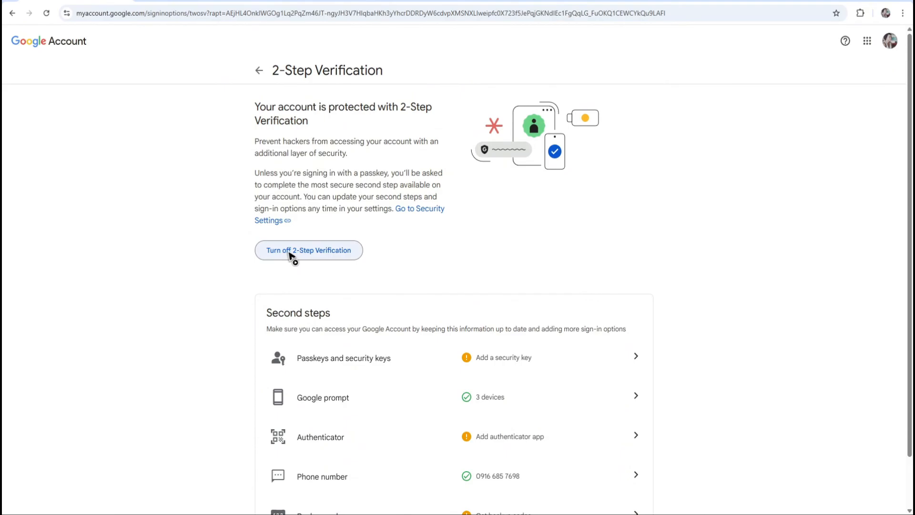
Begin turning off 2-Step Verification, bringing up its confirmation warning.
{"action": "left_click", "coordinate": [307, 250]}
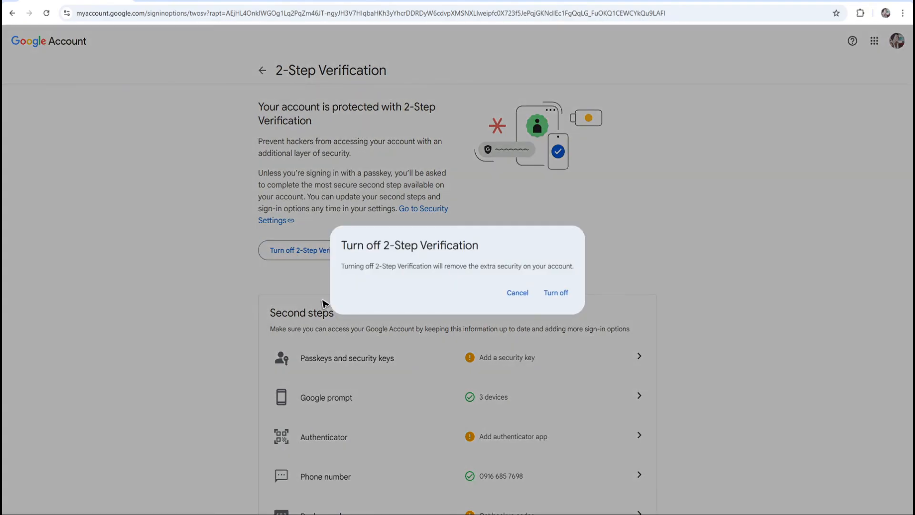
{"action": "mouse_move", "coordinate": [579, 264]}
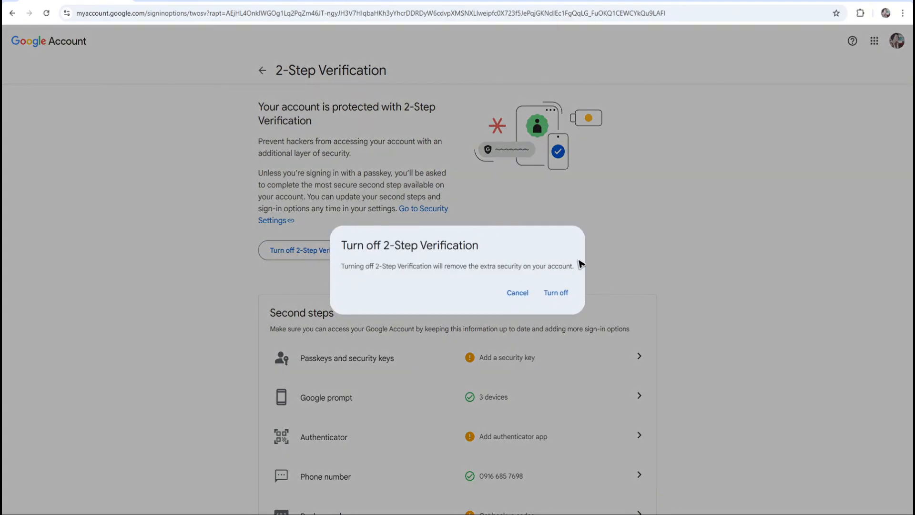